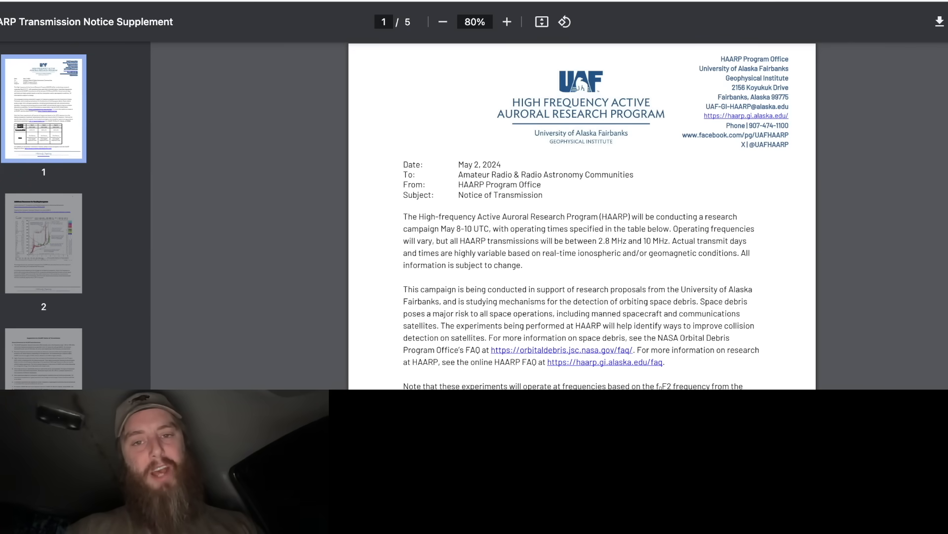
# - Scroll through page 1's notice text down to the May 8–10 frequency schedule table and footer
pyautogui.scroll(-3)
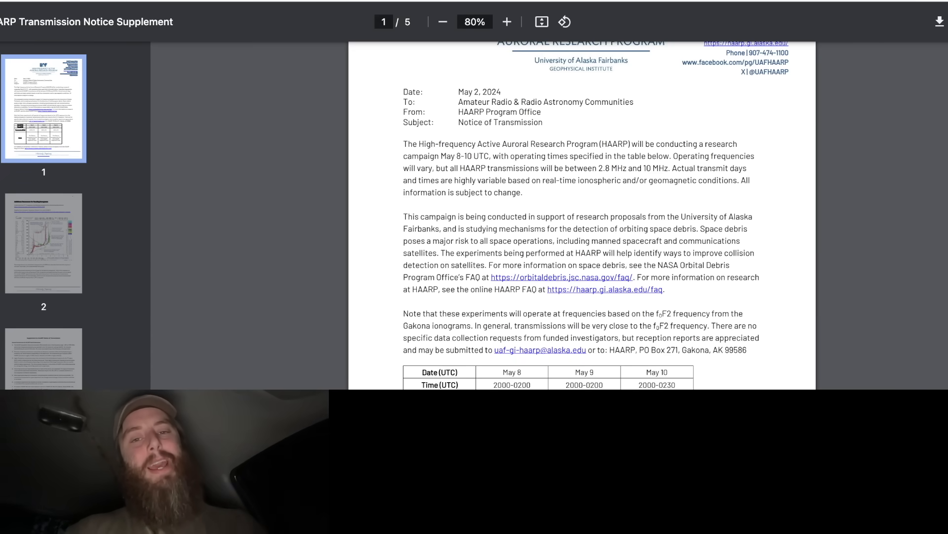
pyautogui.scroll(-3)
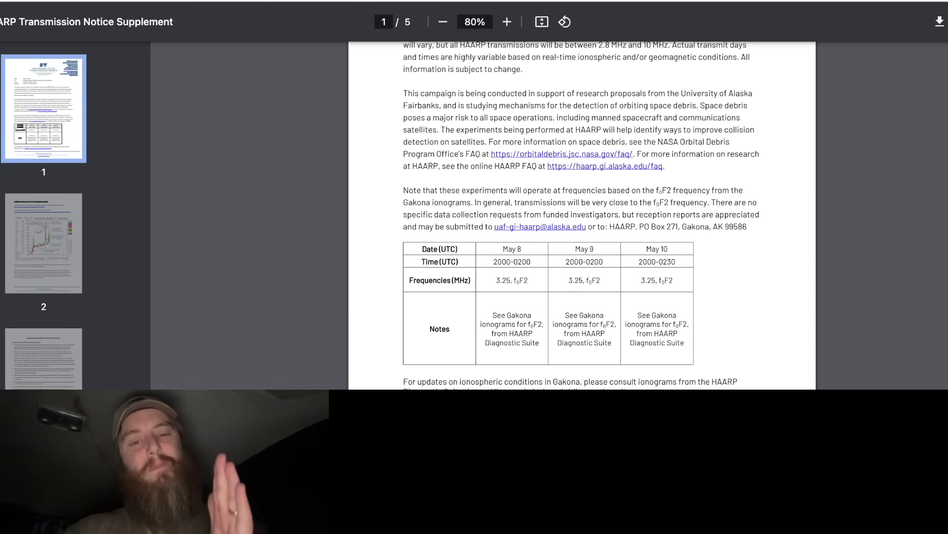
pyautogui.scroll(-3)
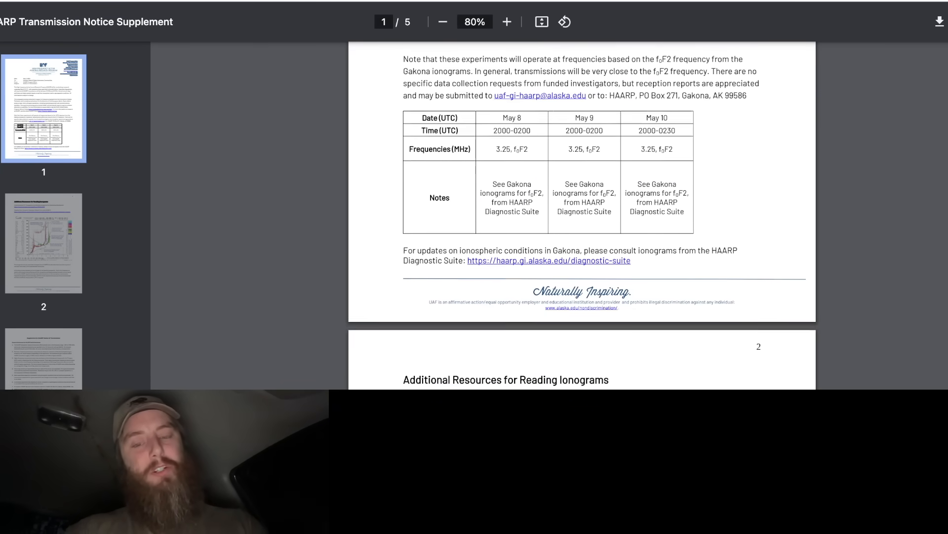
pyautogui.scroll(-3)
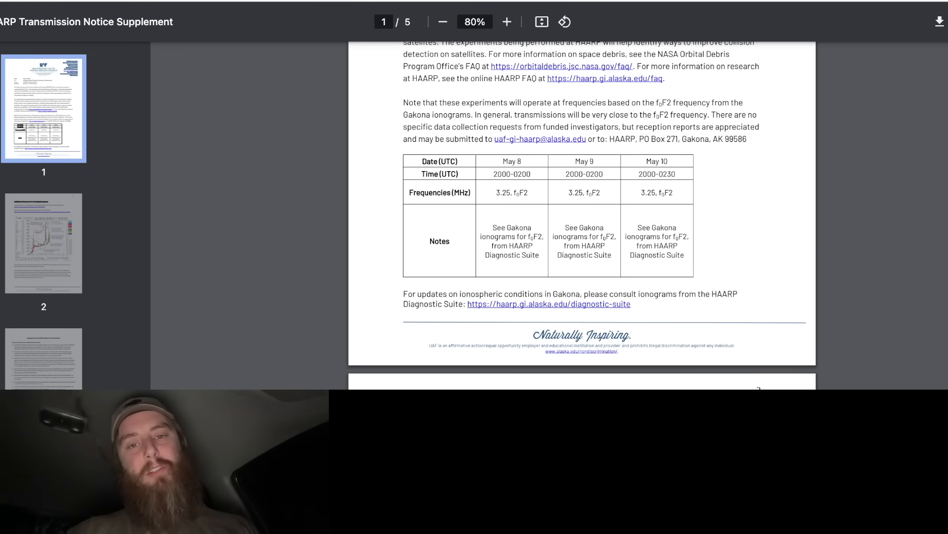
# - Advance the viewer to page 2, 'Additional Resources for Reading Ionograms', with its resource links
pyautogui.doubleClick(519, 174)
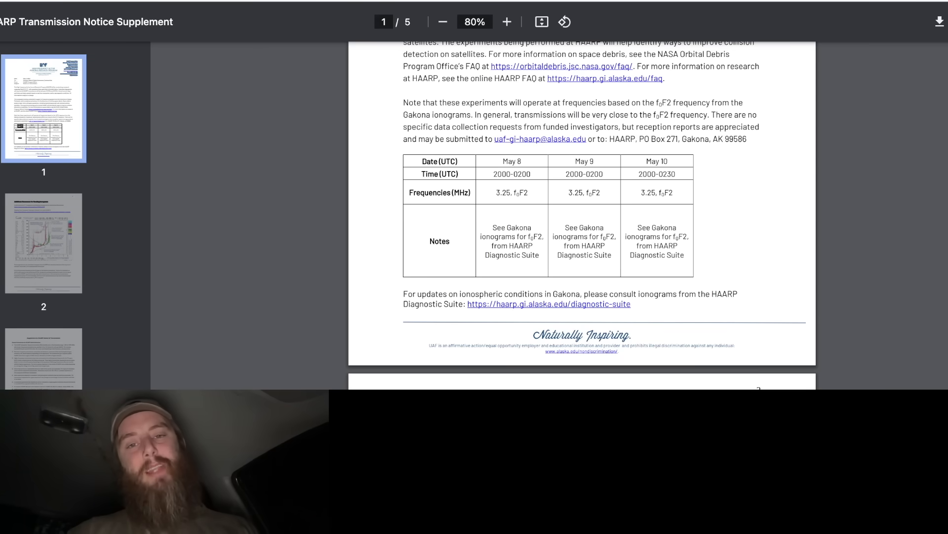
pyautogui.doubleClick(499, 174)
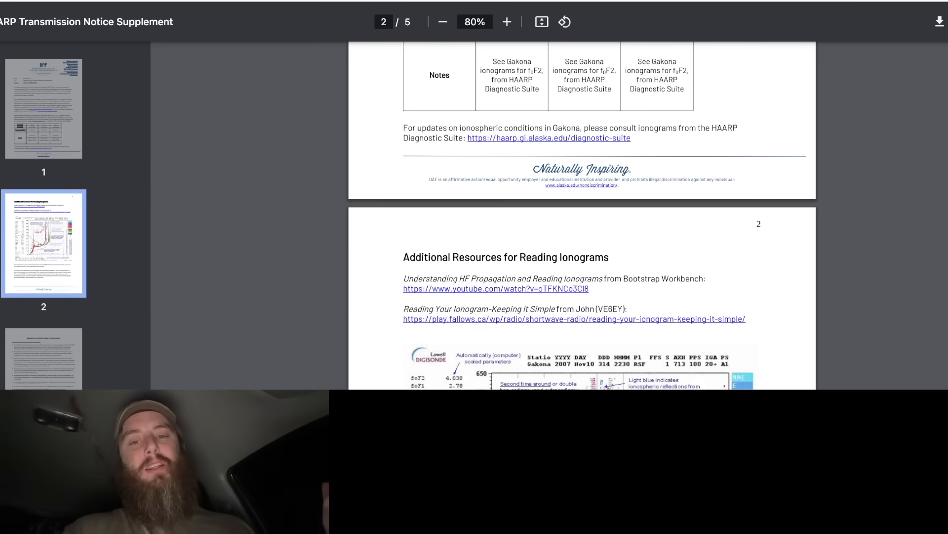
# - Scroll past the annotated ionogram figure to the page 3 supplement of the transmission notice
pyautogui.scroll(-3)
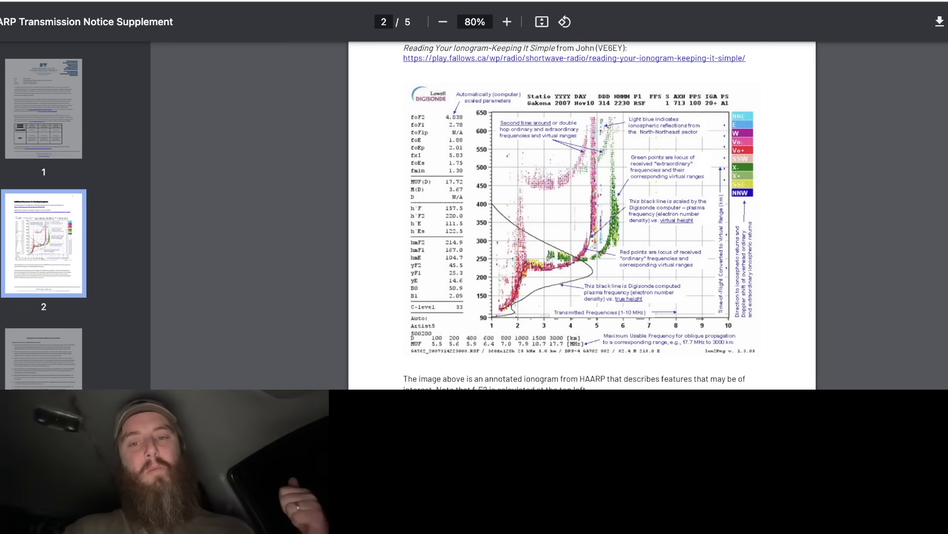
pyautogui.scroll(-3)
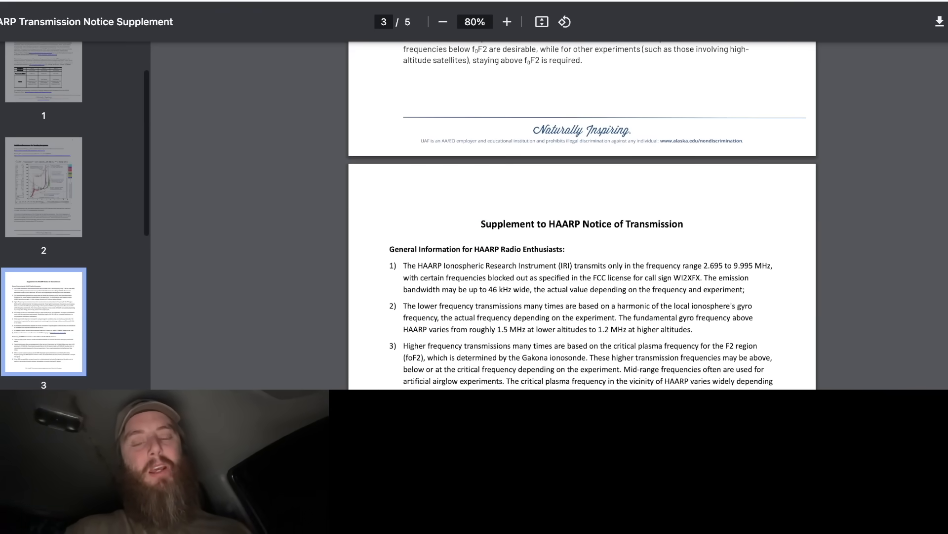
pyautogui.scroll(-3)
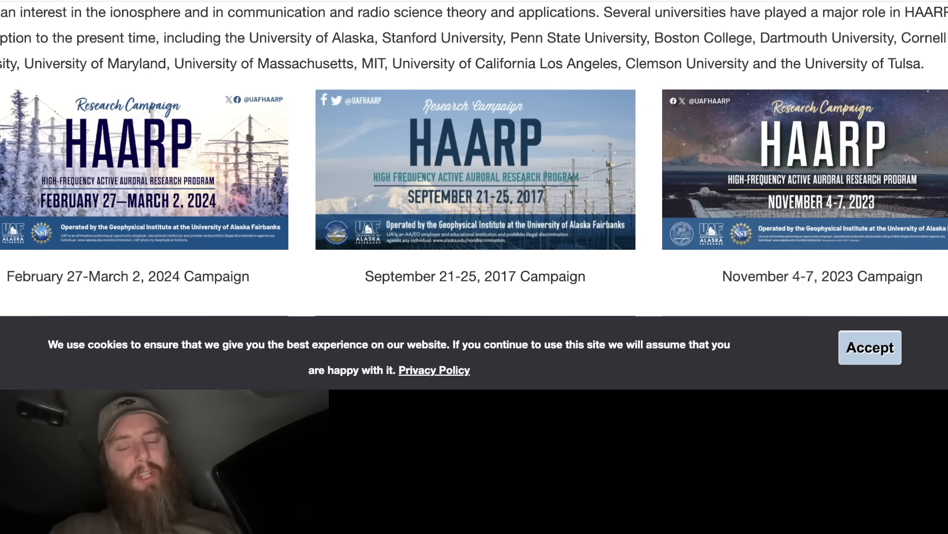
pyautogui.scroll(-3)
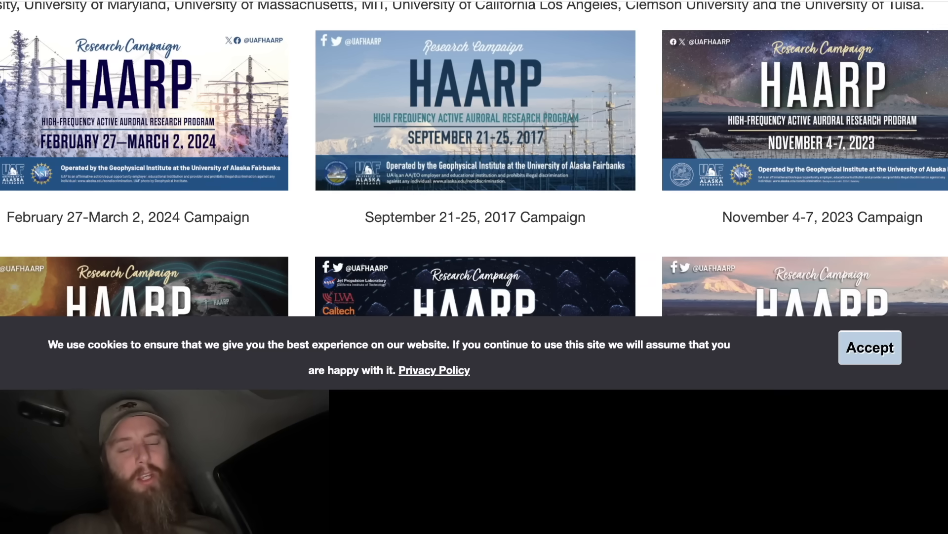
pyautogui.scroll(-3)
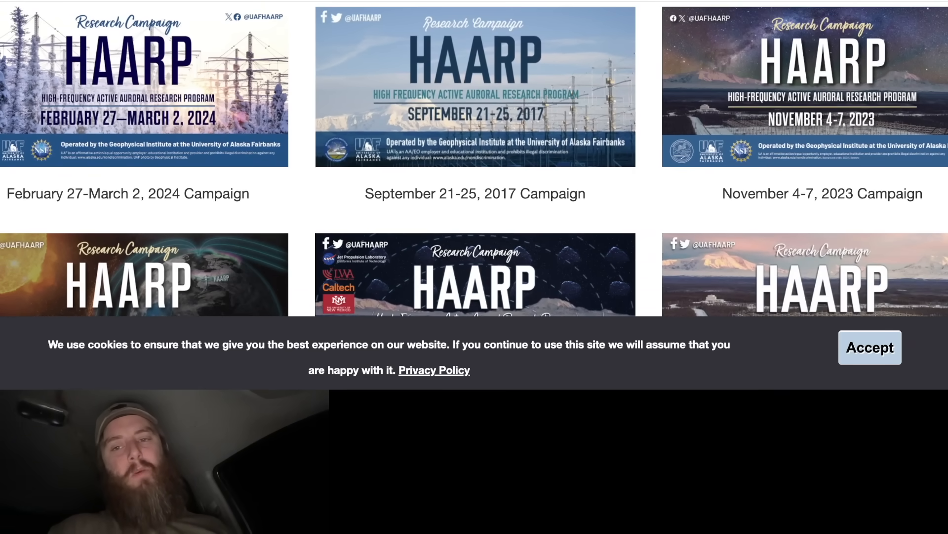
pyautogui.scroll(-3)
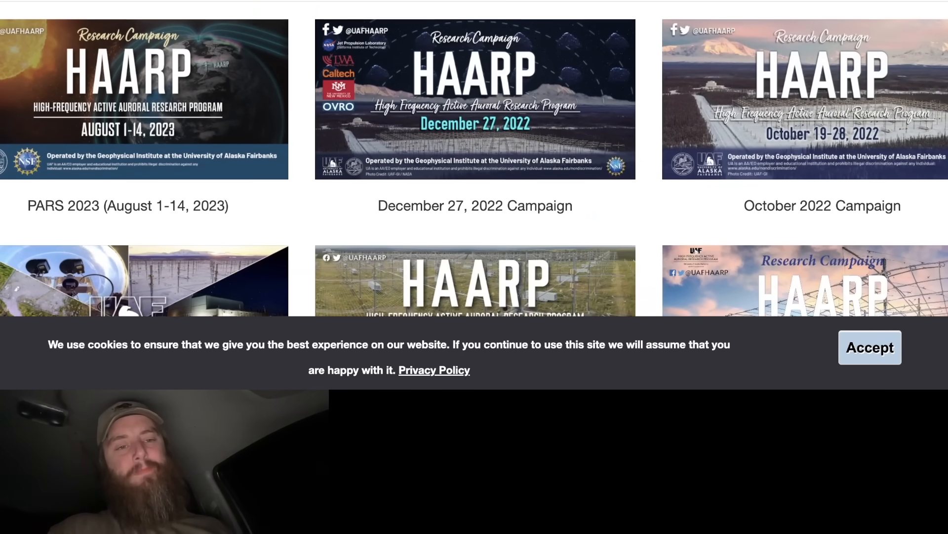
pyautogui.scroll(-3)
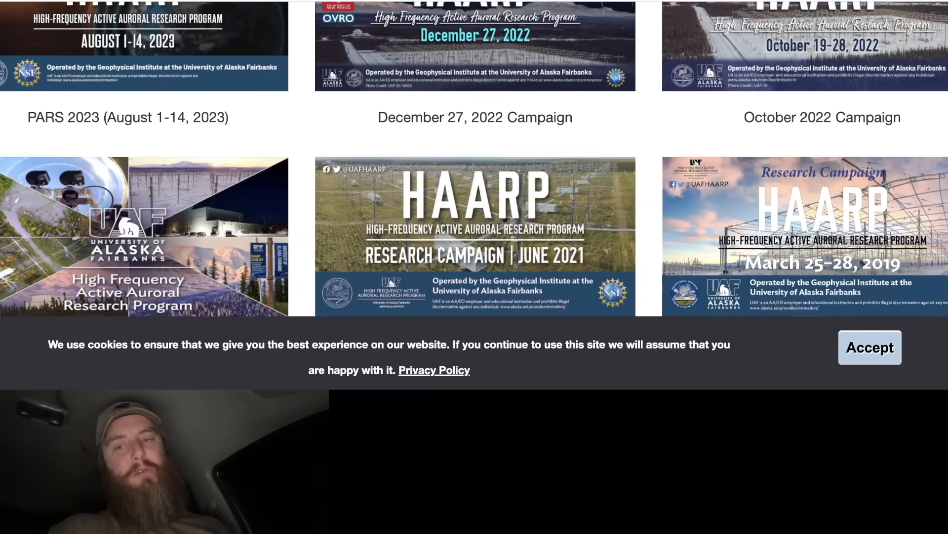
pyautogui.scroll(-3)
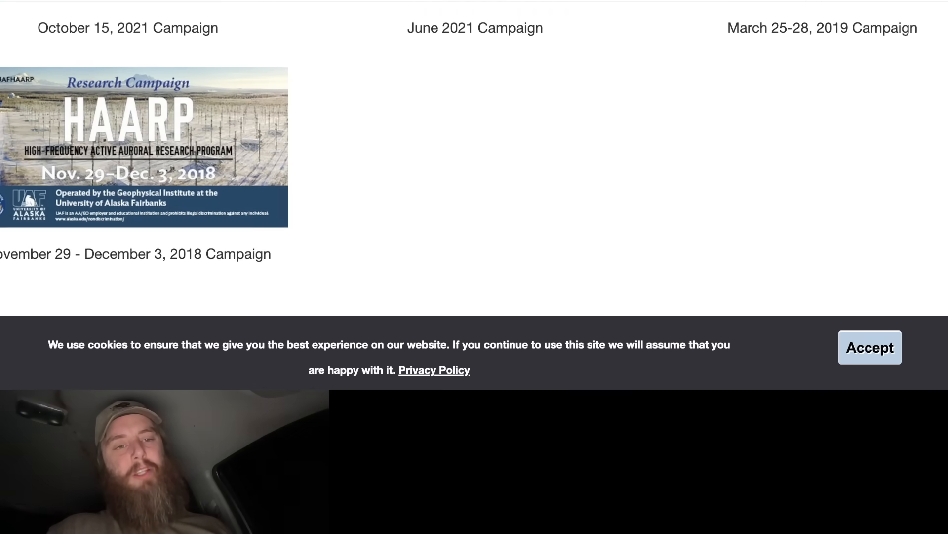
pyautogui.scroll(-3)
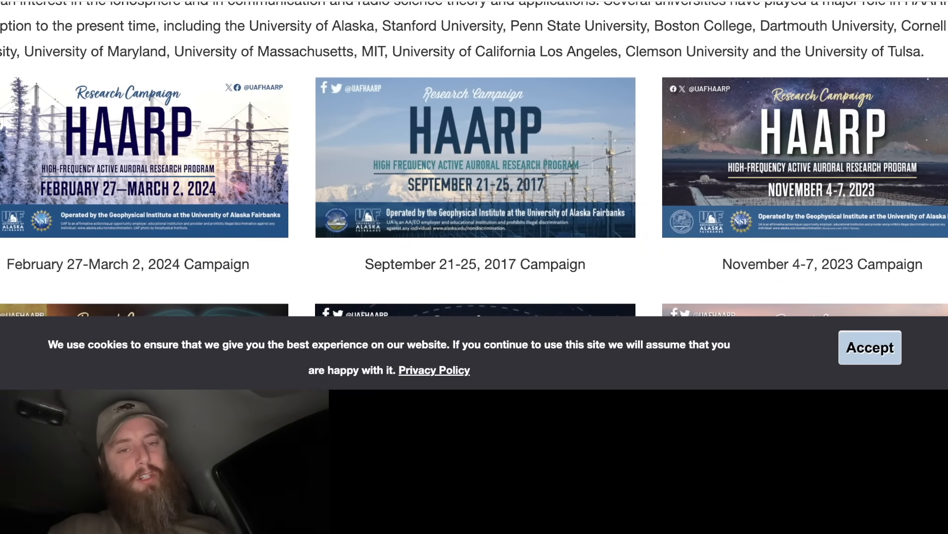
pyautogui.scroll(-3)
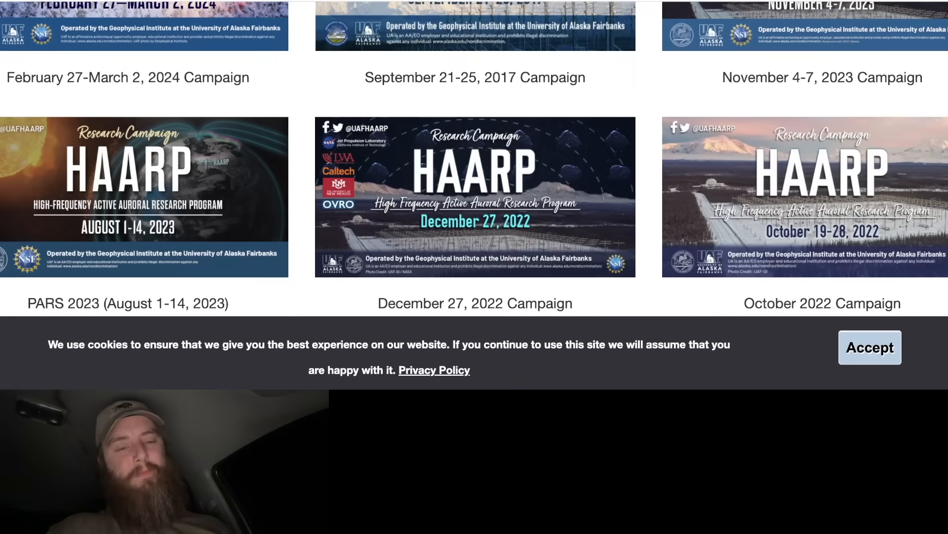
pyautogui.scroll(3)
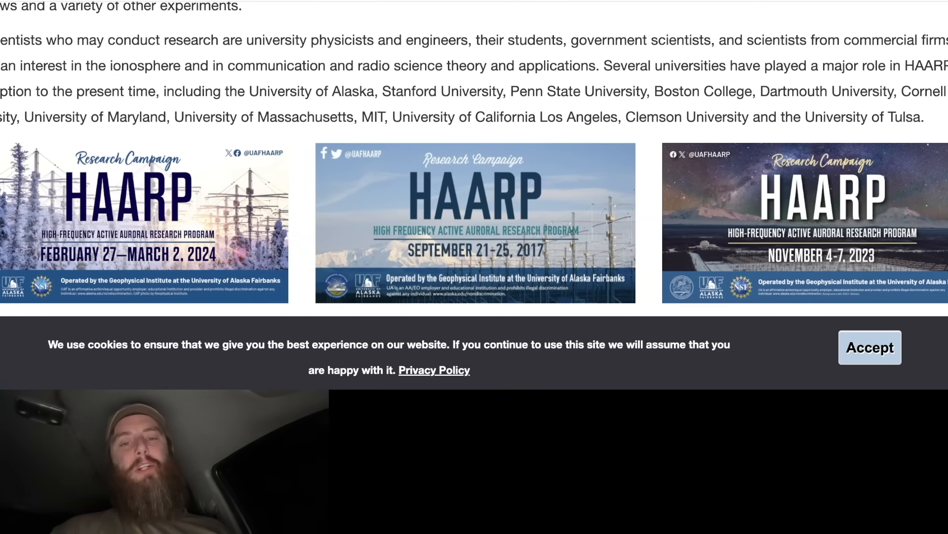
pyautogui.scroll(-3)
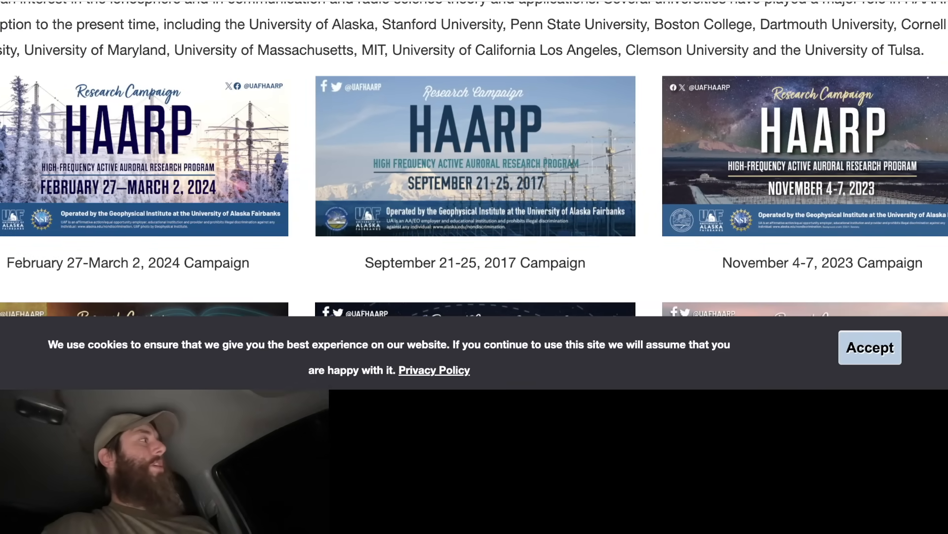